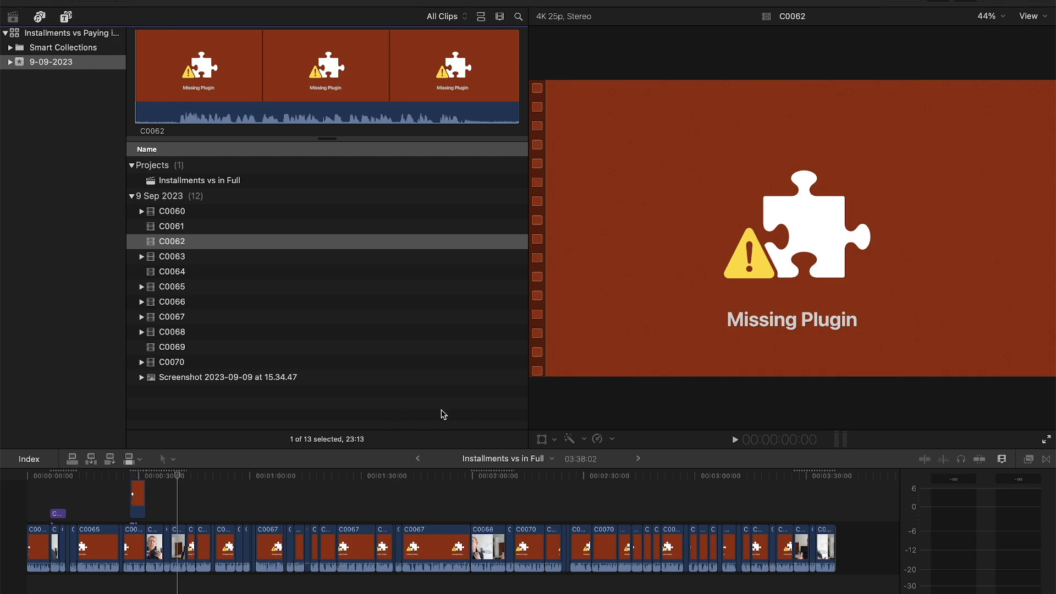
mouse_move(61, 22)
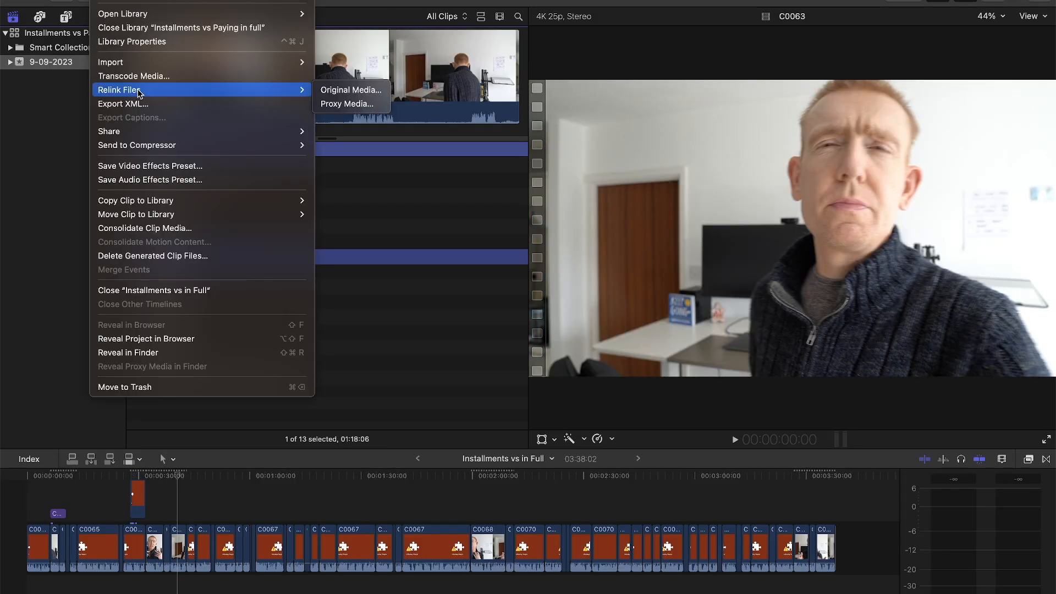
Start relinking clip C0063 to its original media and pick C0063.mp4
left_click(351, 89)
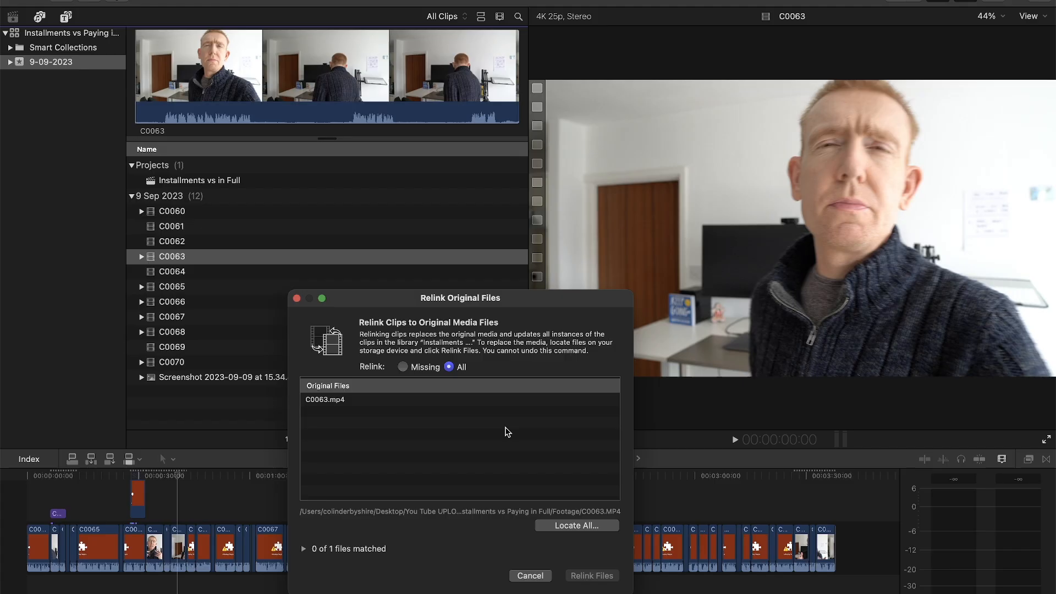
left_click(326, 400)
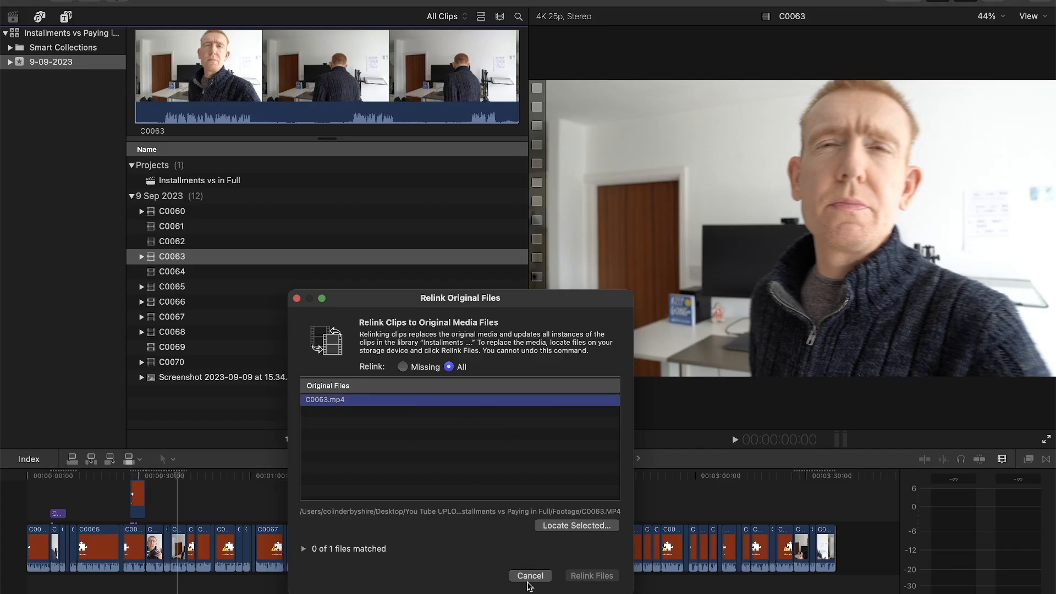
Cancel the relink, then preview C0061, C0060 and C0061 again to check for Missing Plugin
left_click(531, 575)
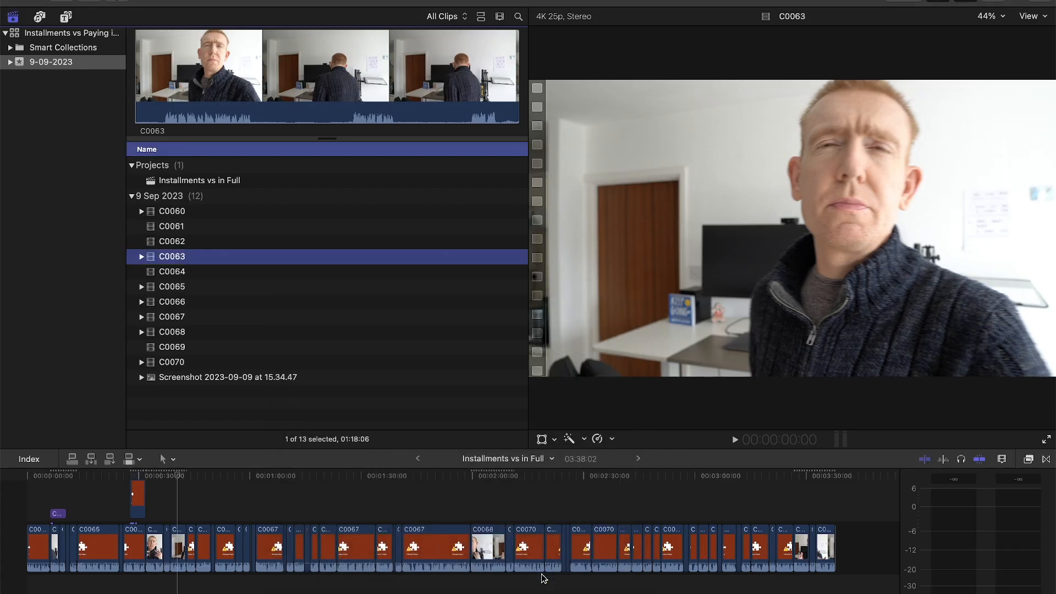
left_click(171, 227)
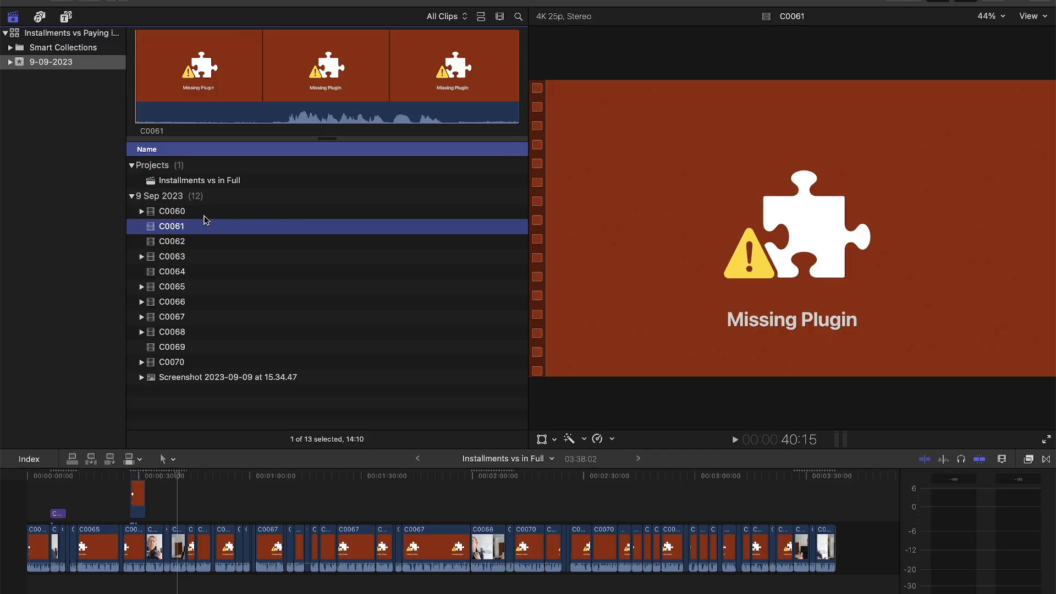
left_click(172, 212)
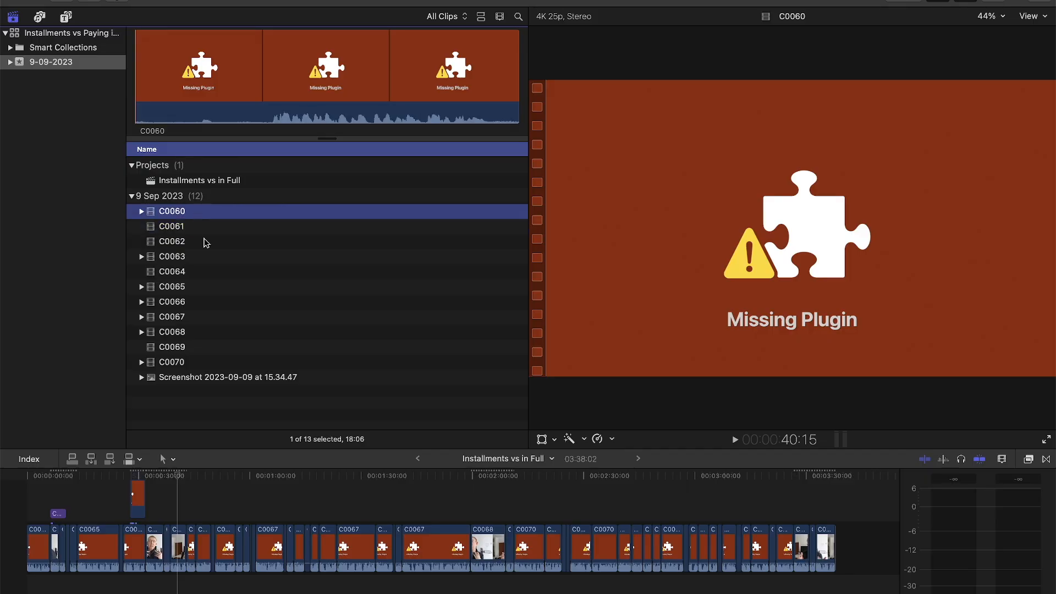
left_click(172, 226)
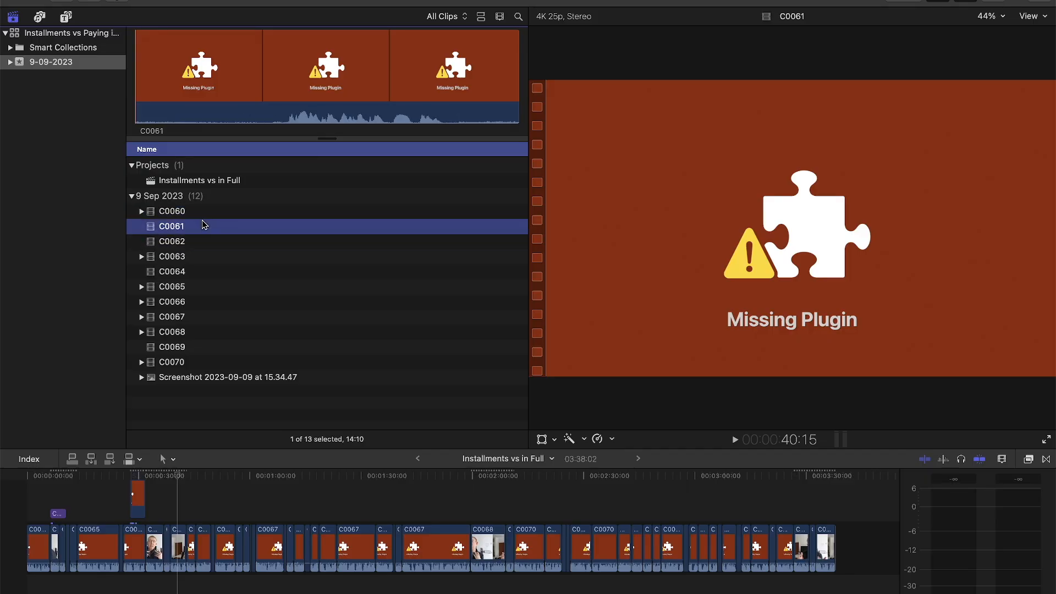
mouse_move(207, 244)
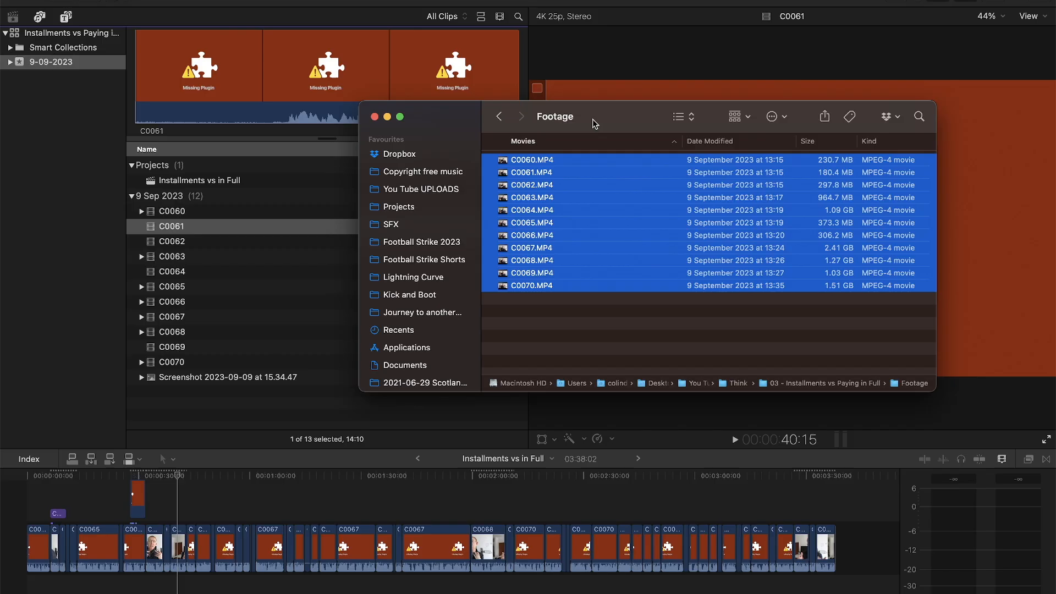
mouse_move(374, 255)
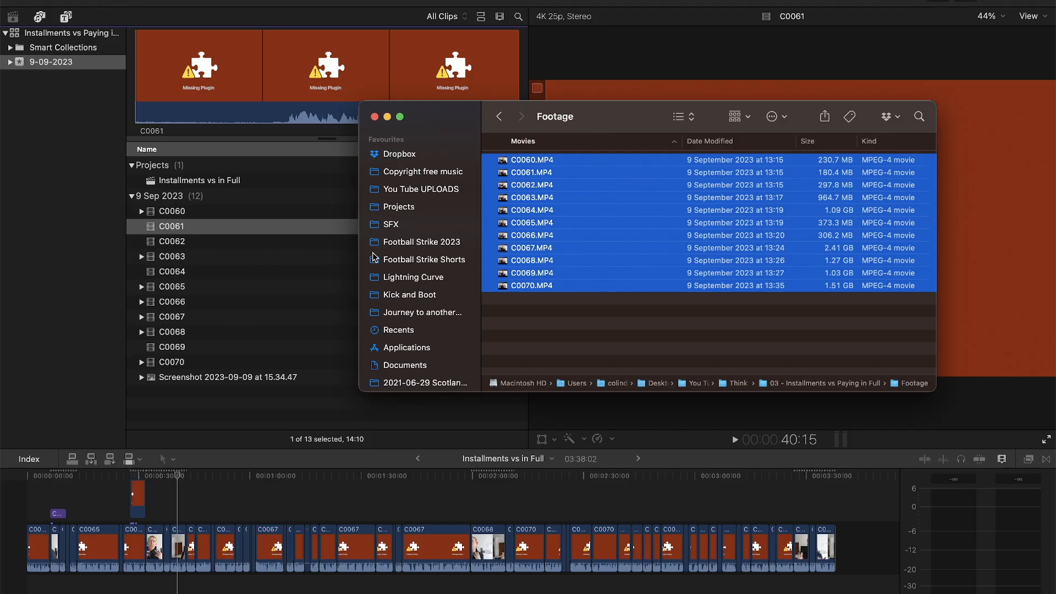
mouse_move(199, 269)
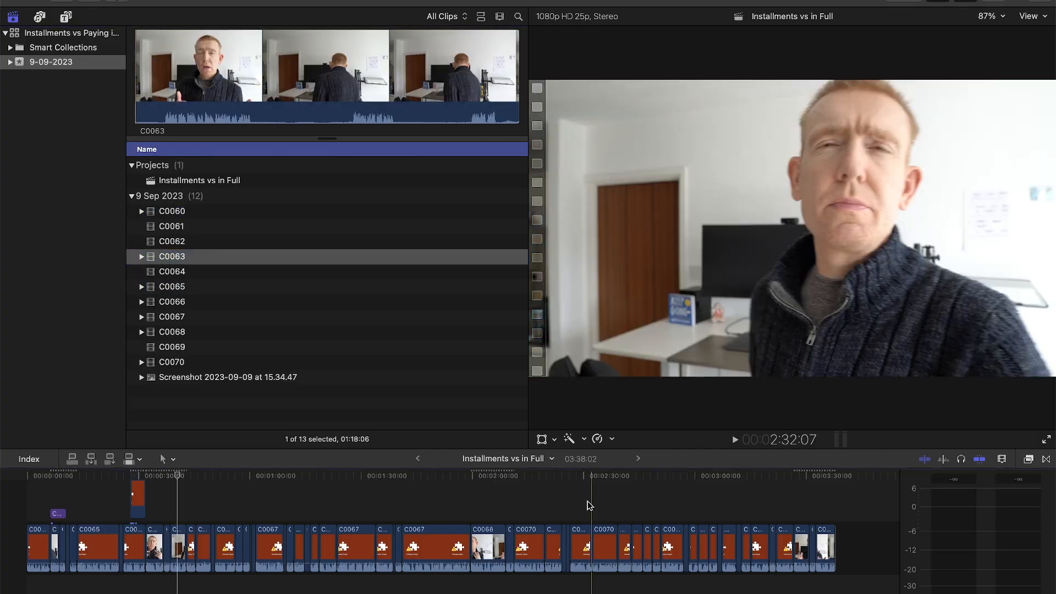
Select clip C0061 in the browser to check its footage
left_click(172, 226)
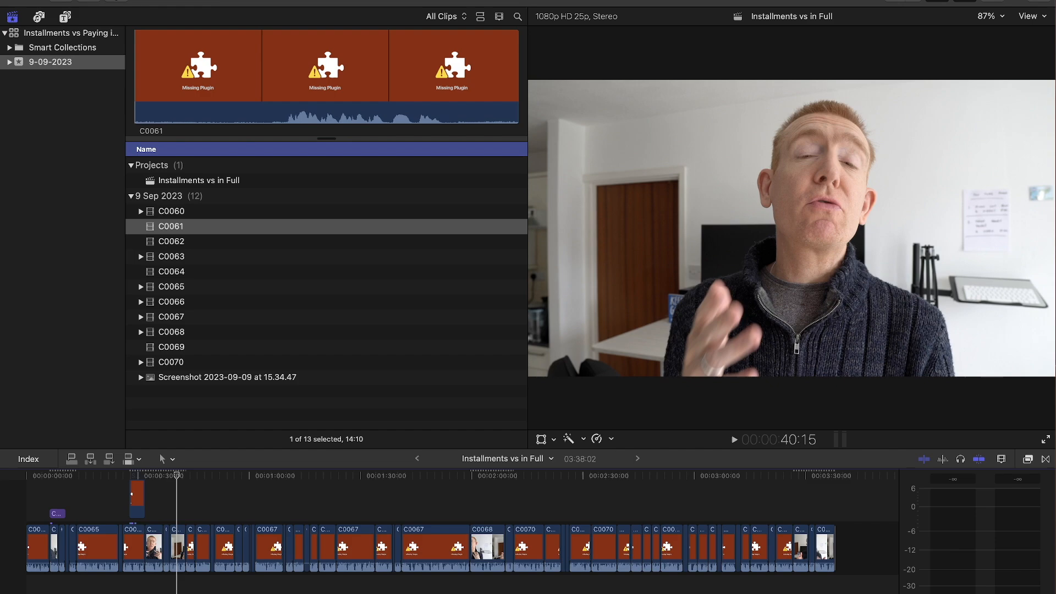
Close Final Cut Pro so it can be restarted
left_click(10, 12)
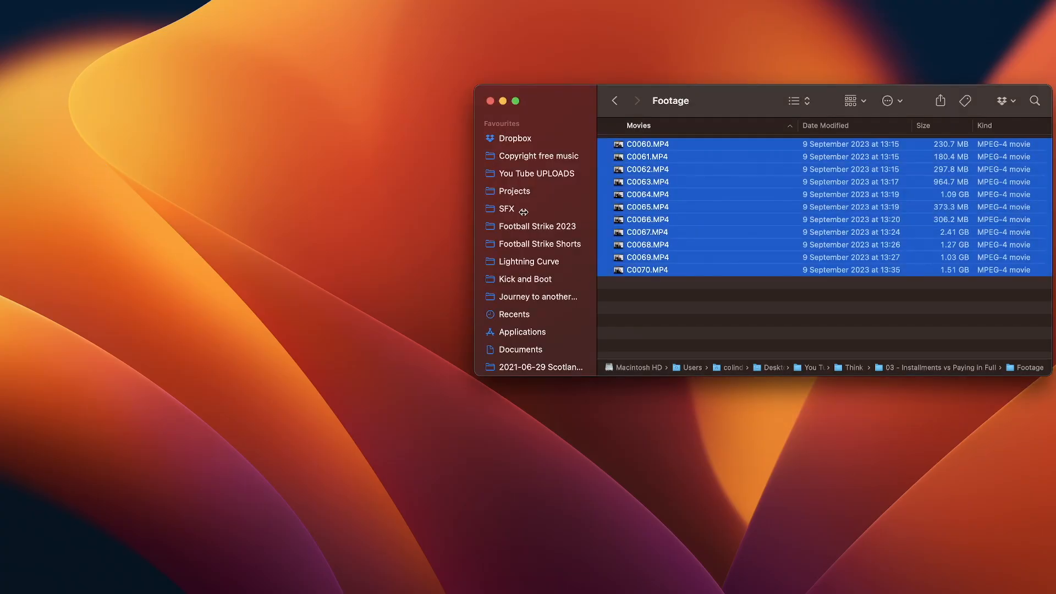
mouse_move(613, 590)
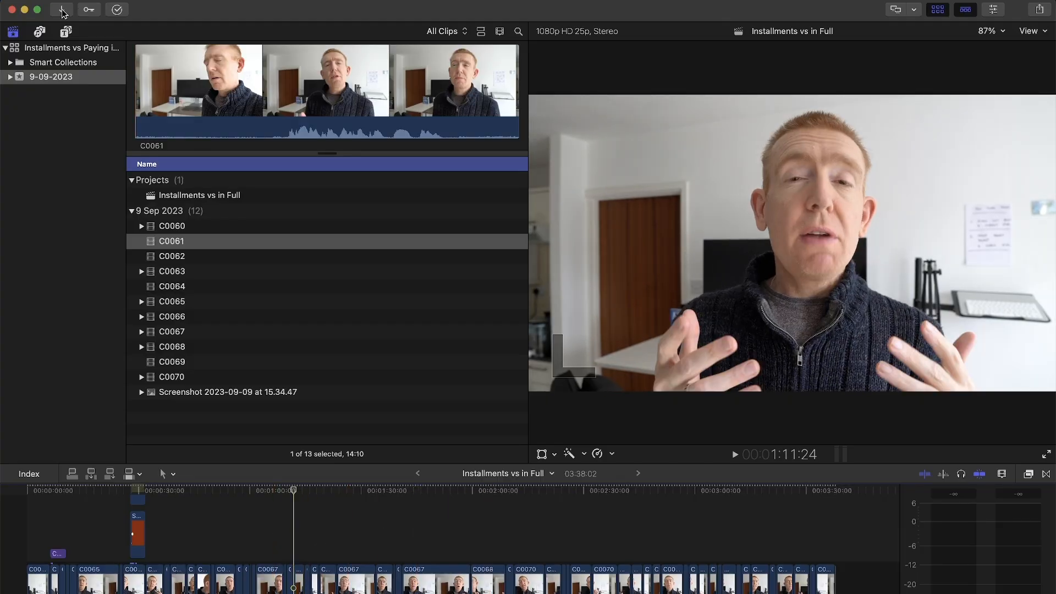
Open the Media Import window from the toolbar
left_click(61, 10)
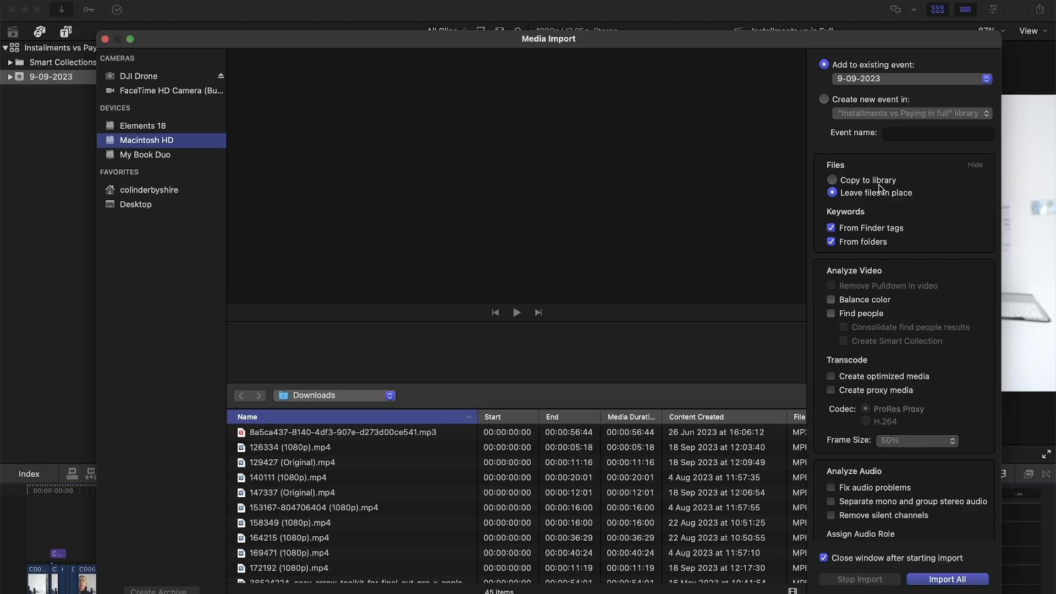
mouse_move(886, 189)
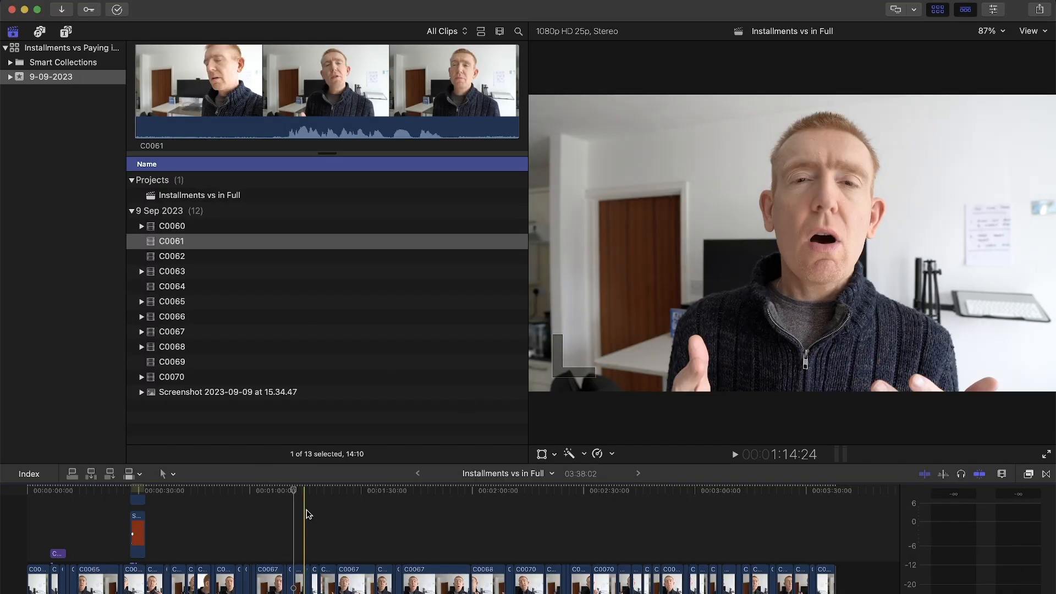
Move the timeline playhead earlier, then preview clip C0064 to confirm its real footage
left_click(374, 506)
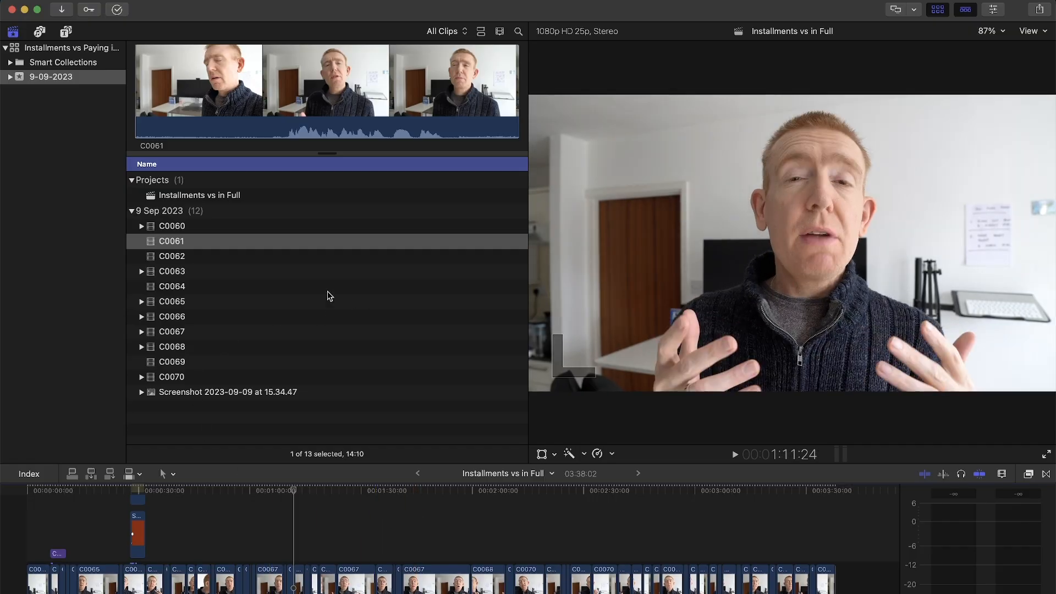
left_click(172, 286)
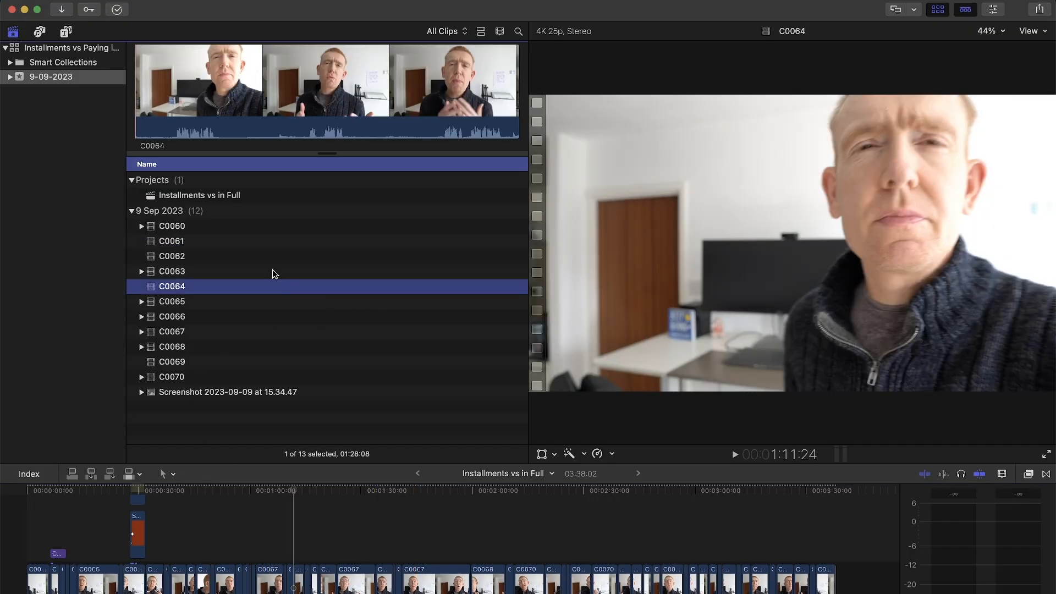